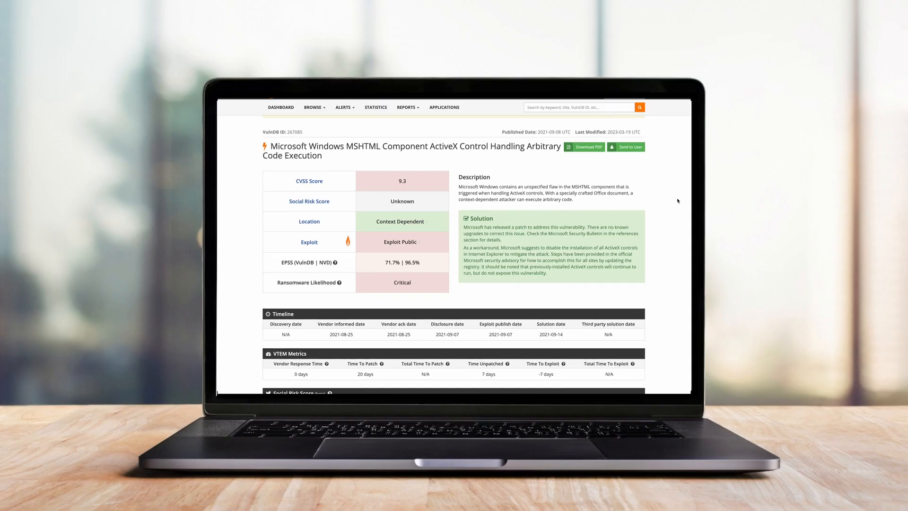
Browse reports and Intelligence, scrolling the bot shop dashboard's infection map and bot price charts.
scroll(down, 3)
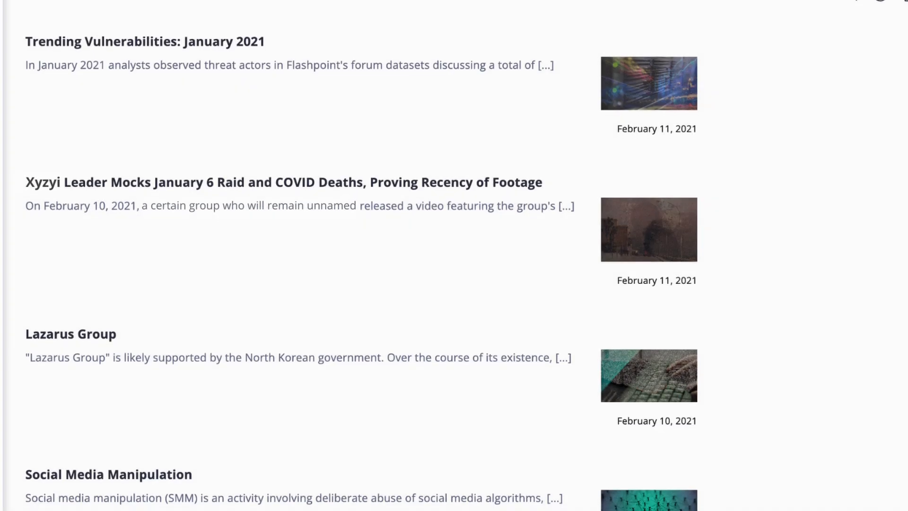
scroll(down, 3)
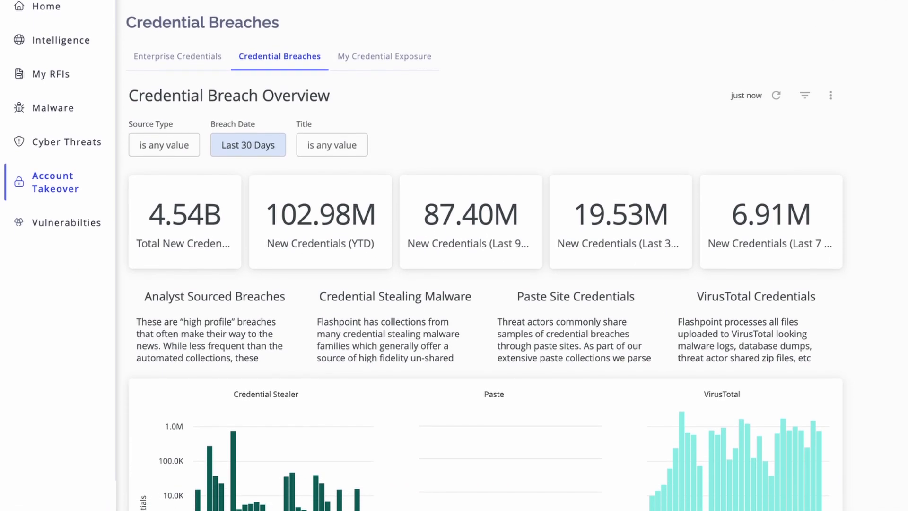
click(57, 39)
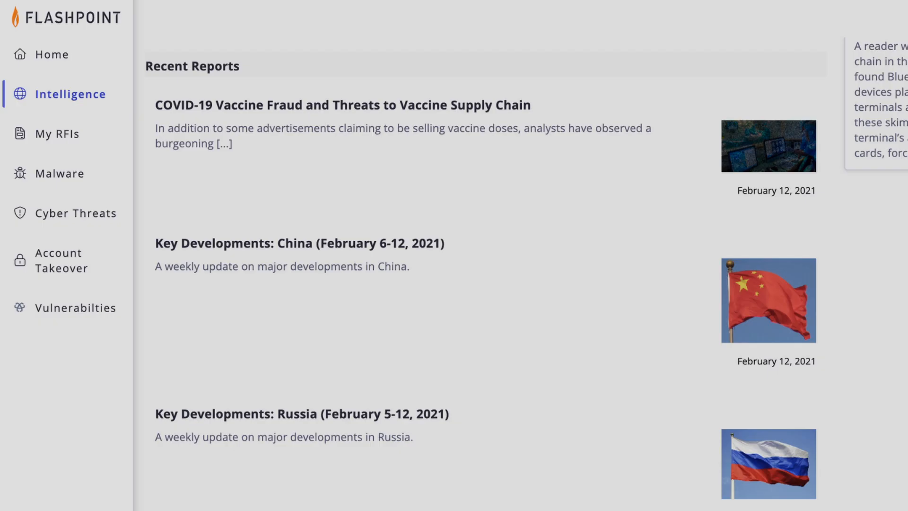
scroll(down, 3)
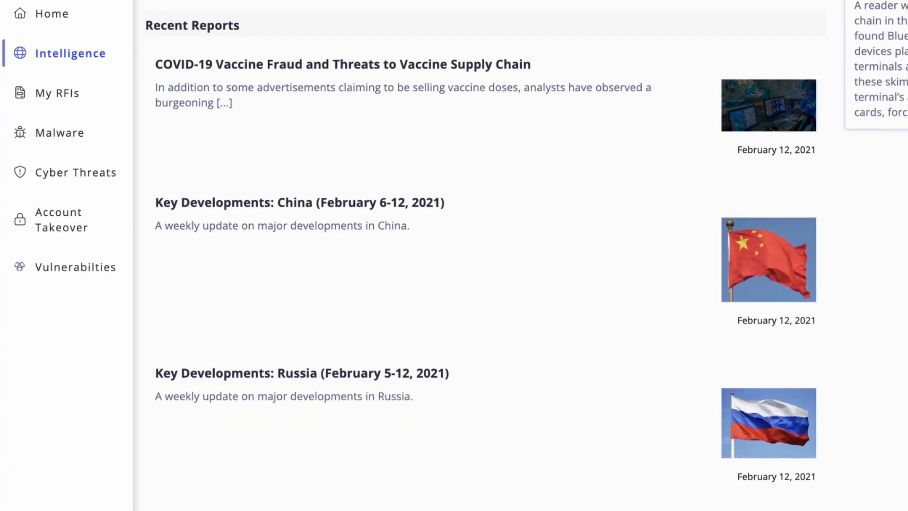
scroll(down, 3)
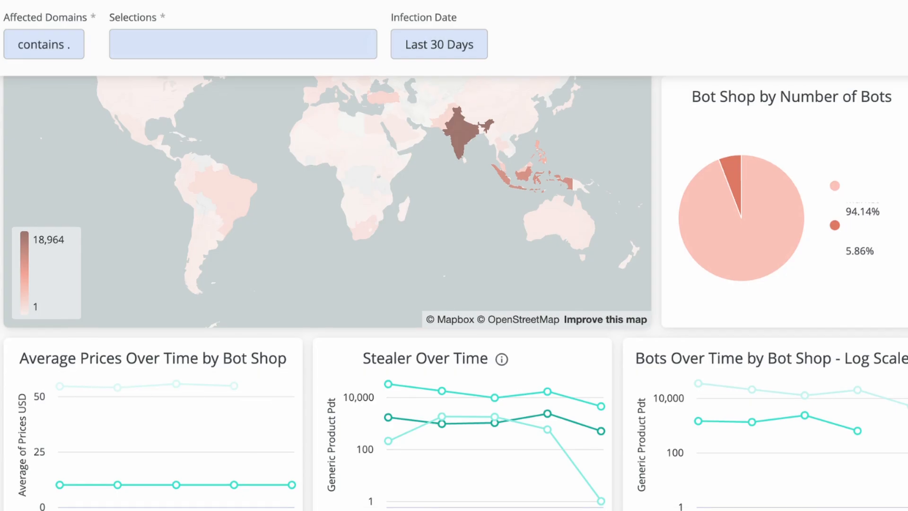
scroll(down, 3)
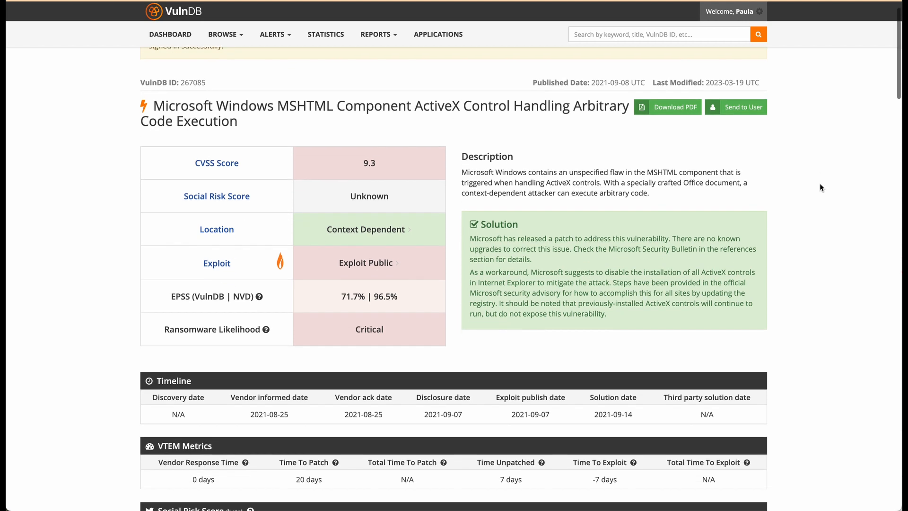
Scroll through the VMware template-injection vulnerability entry.
scroll(down, 3)
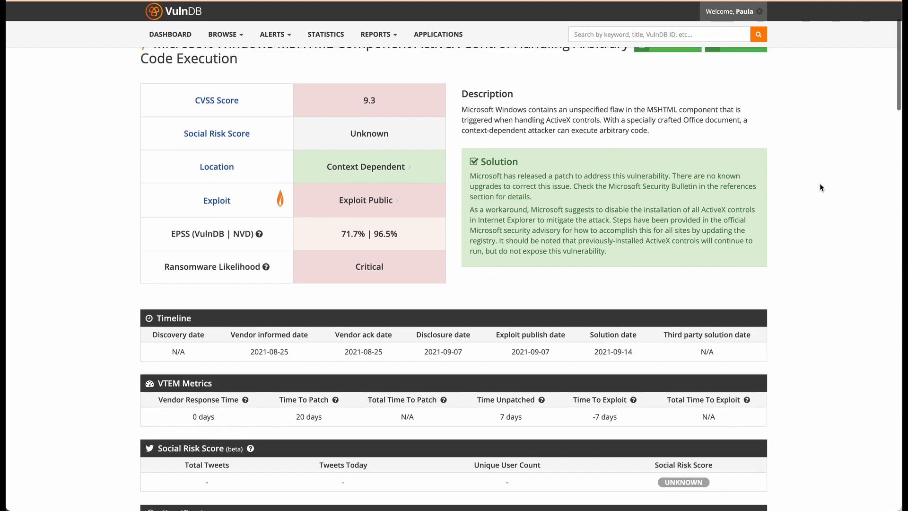
scroll(down, 3)
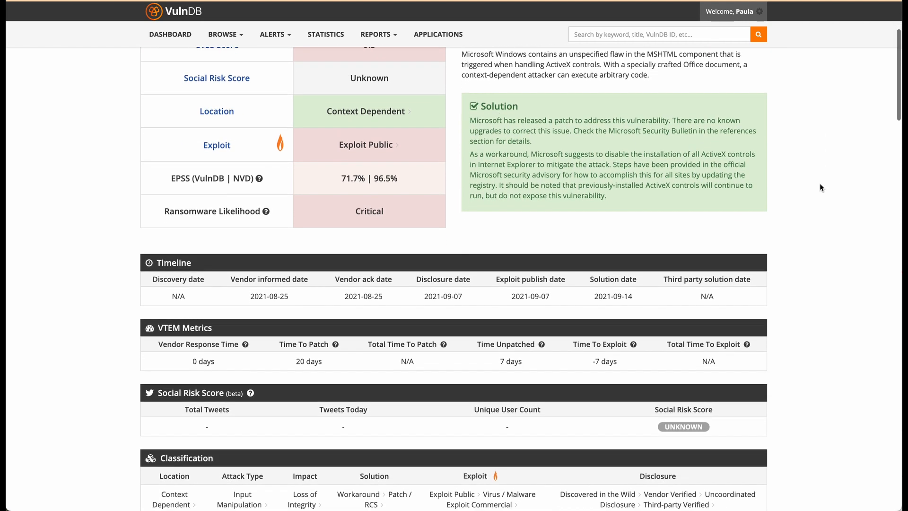
scroll(down, 3)
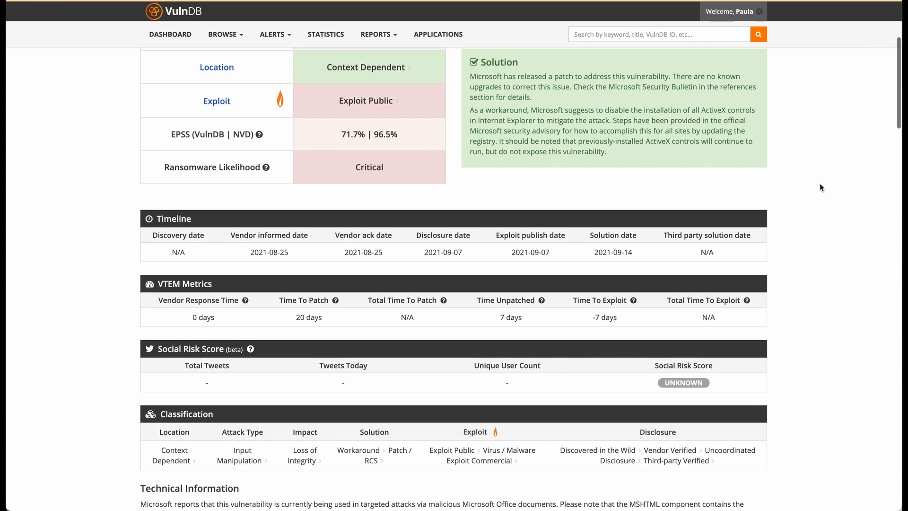
From the VulnDB dashboard, scroll the Log4Shell entry down to its high social risk score.
click(171, 34)
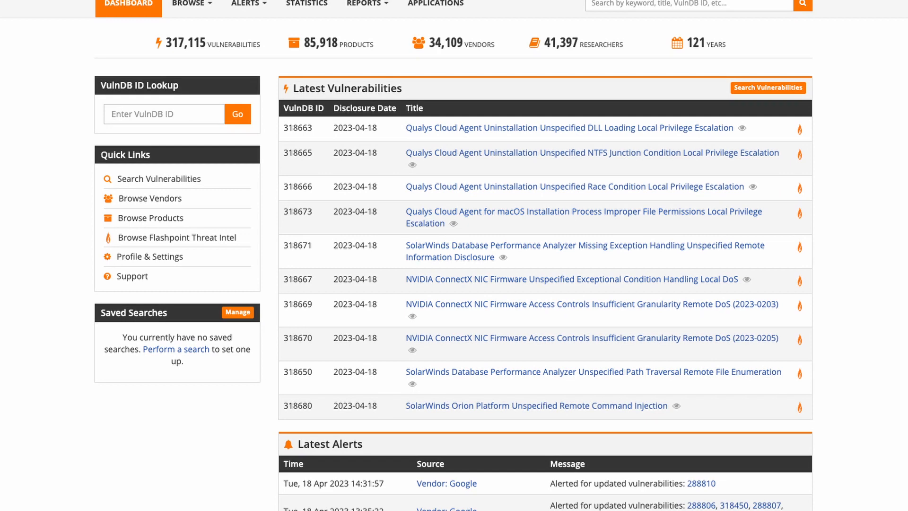
scroll(down, 3)
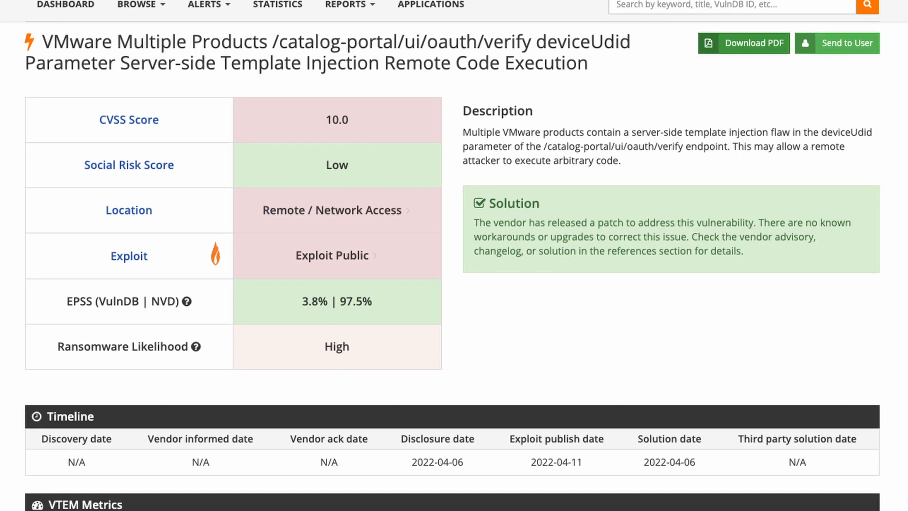
scroll(down, 3)
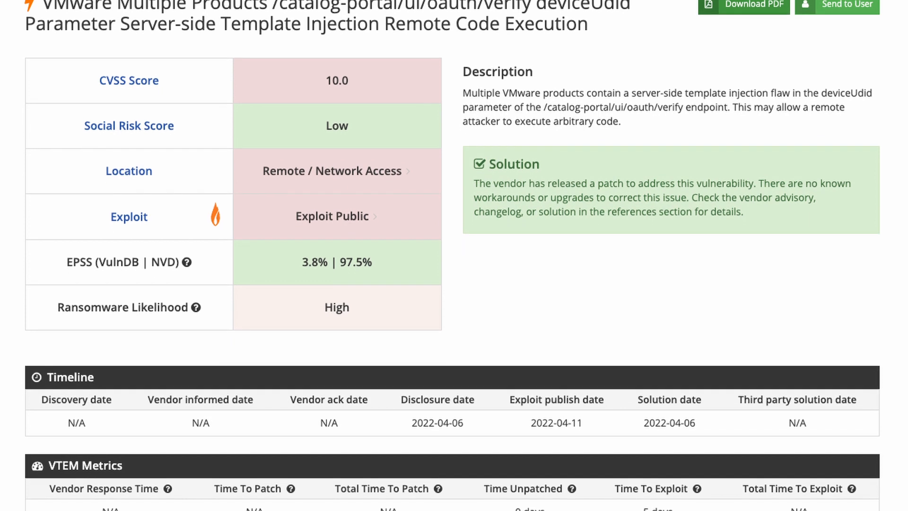
scroll(down, 3)
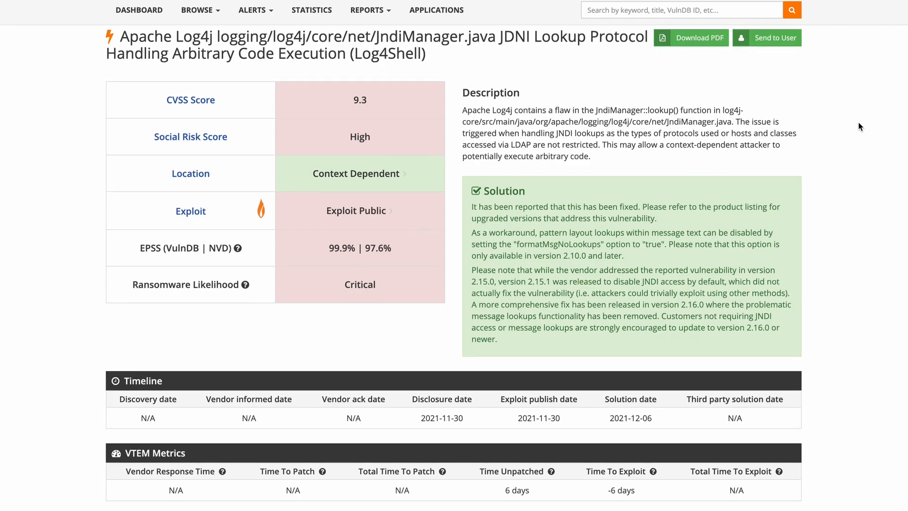
scroll(down, 3)
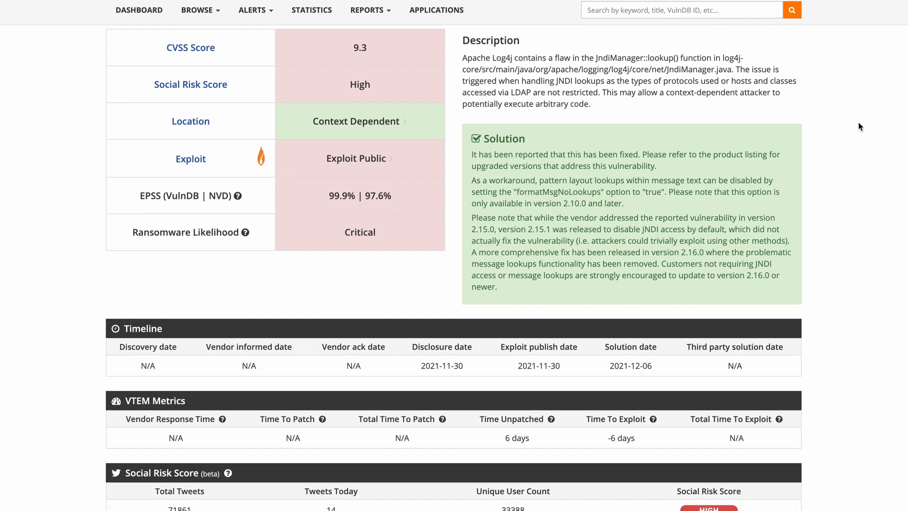
scroll(down, 3)
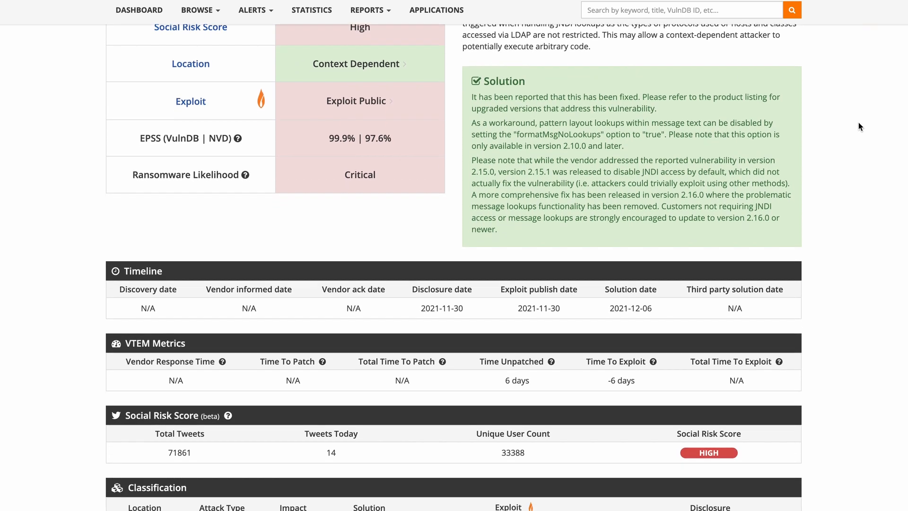
scroll(down, 3)
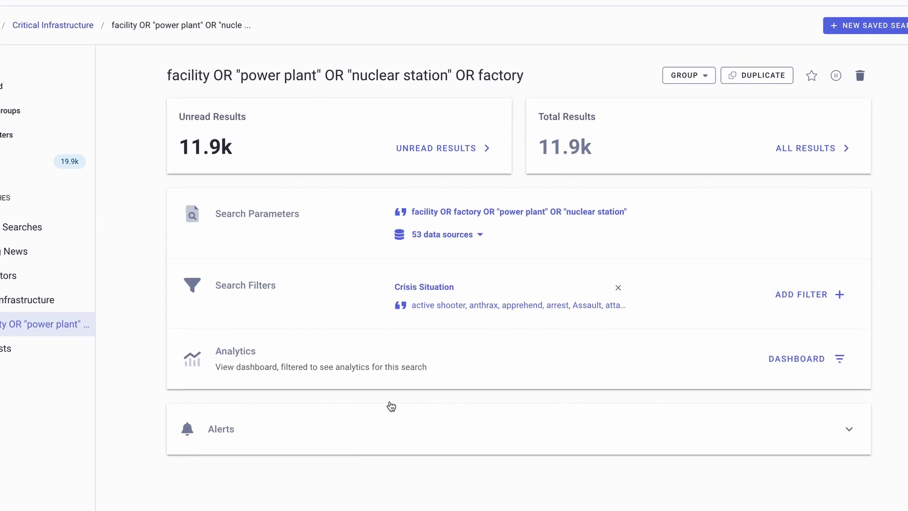
Start a new saved search and enter 'capitol' as its location.
click(875, 25)
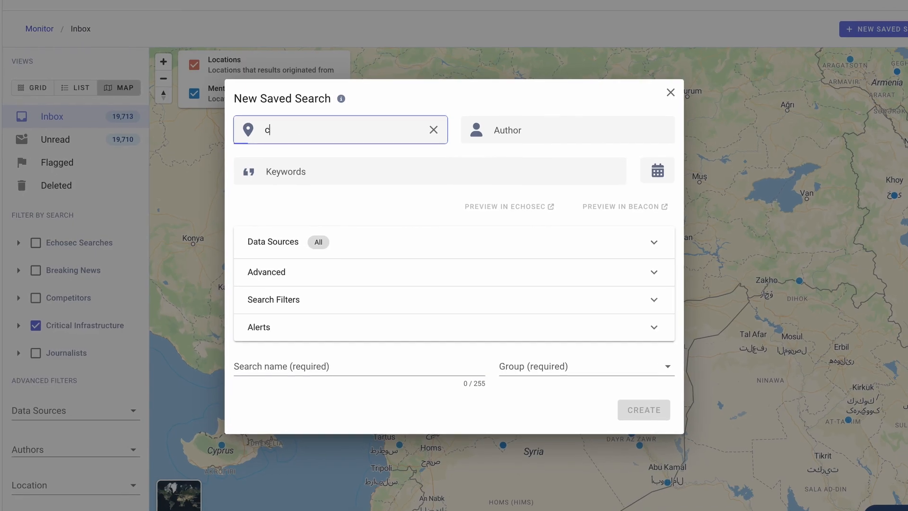
text(apitol)
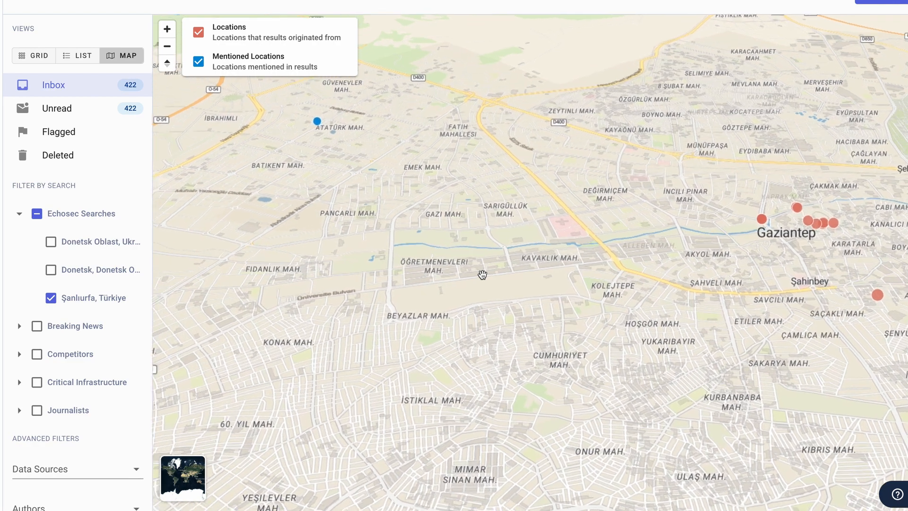
Preview a map marker's post, close it, and scroll the Donetsk Oblast results with toxicity tags.
click(196, 32)
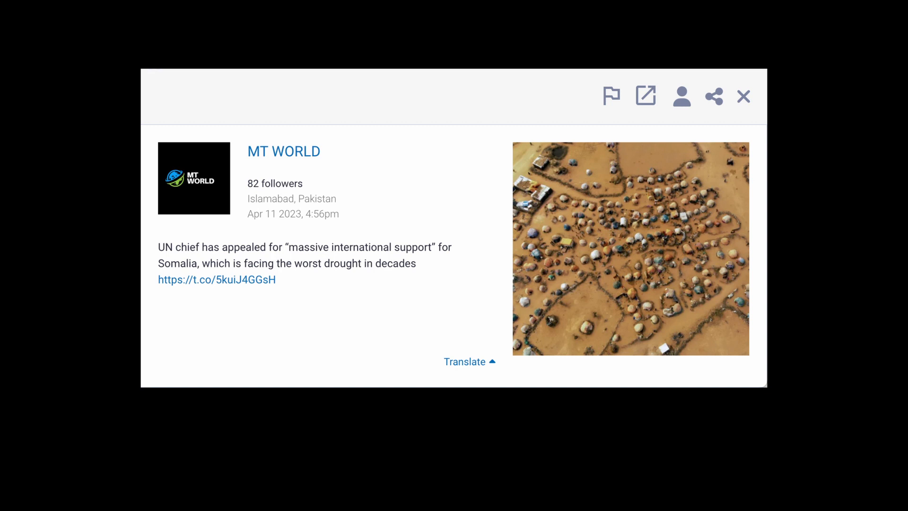
click(744, 96)
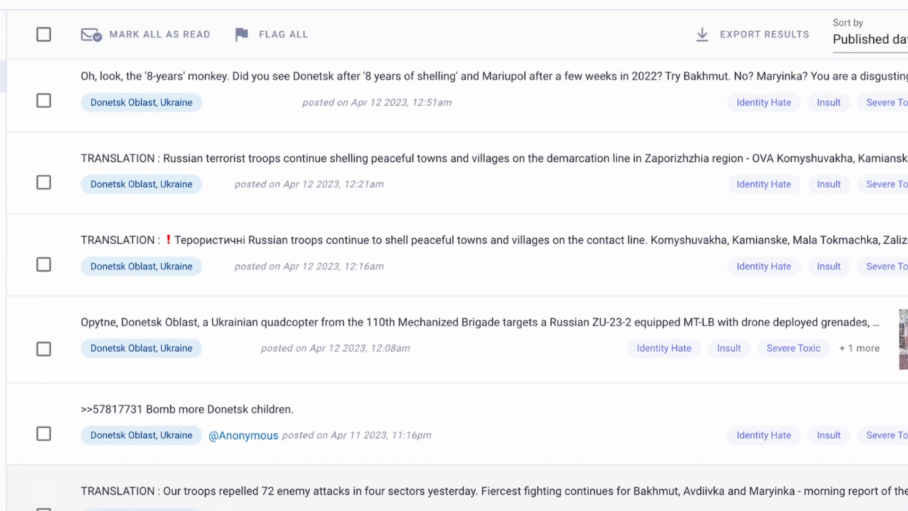
scroll(down, 3)
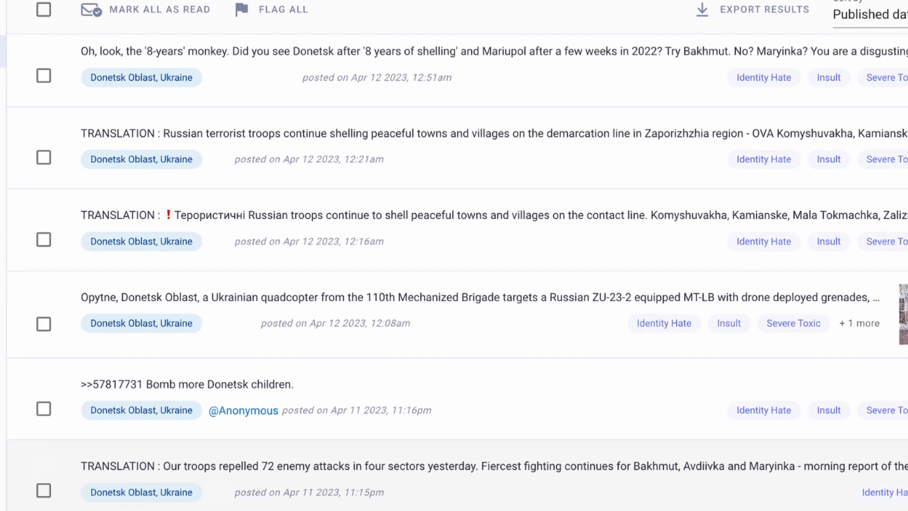
scroll(down, 3)
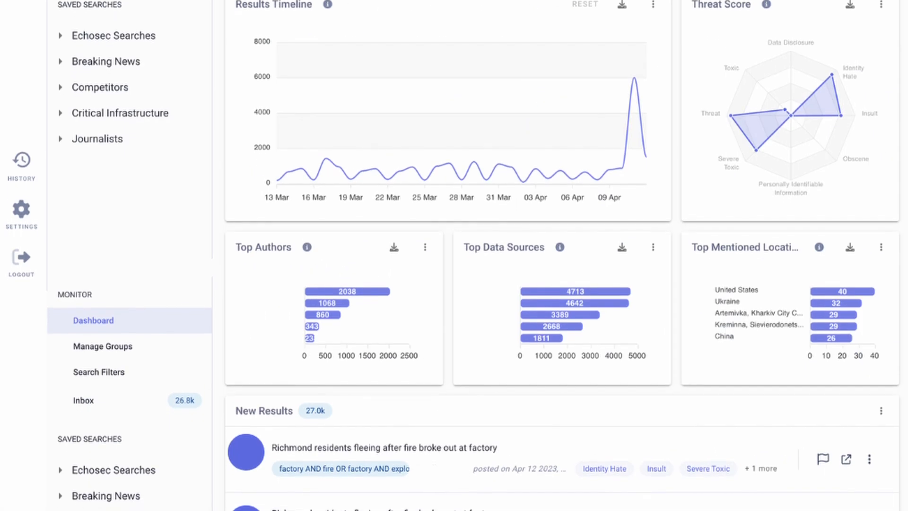
Scroll through the grid of 2,862 Donetsk and Şanlıurfa inbox results.
scroll(down, 3)
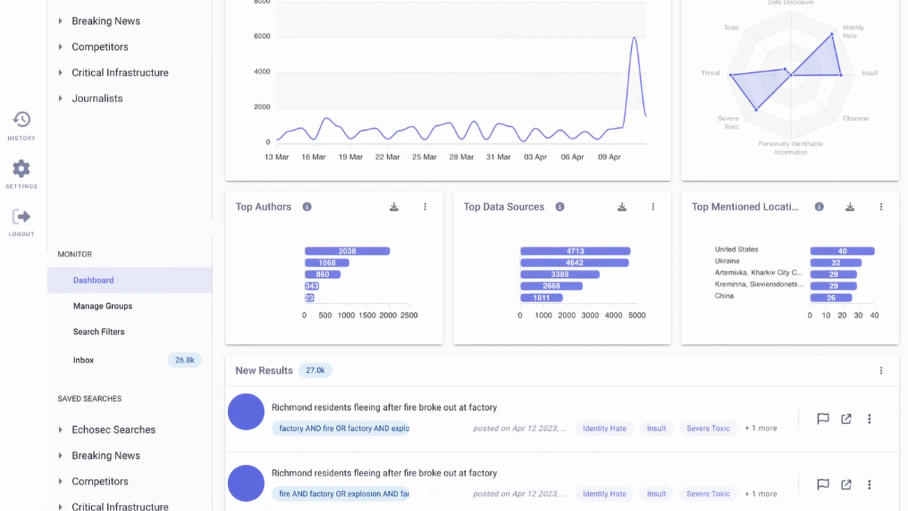
scroll(down, 3)
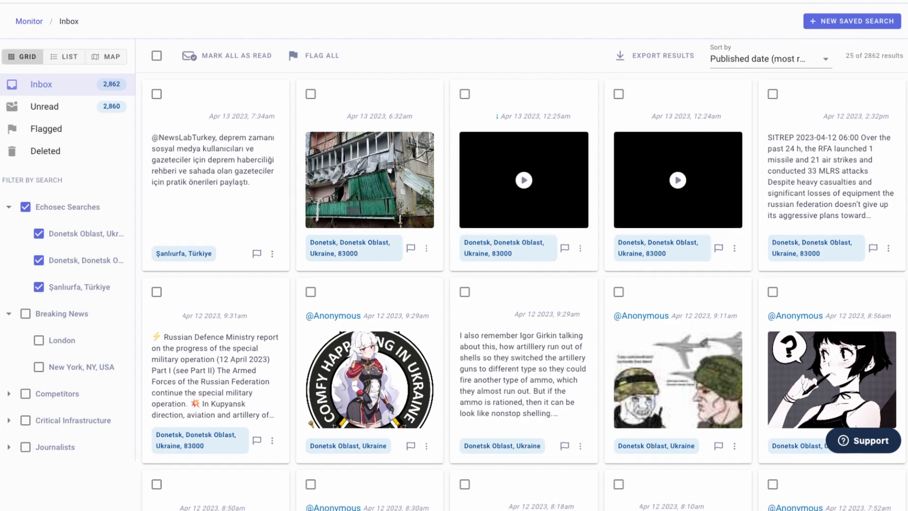
scroll(down, 3)
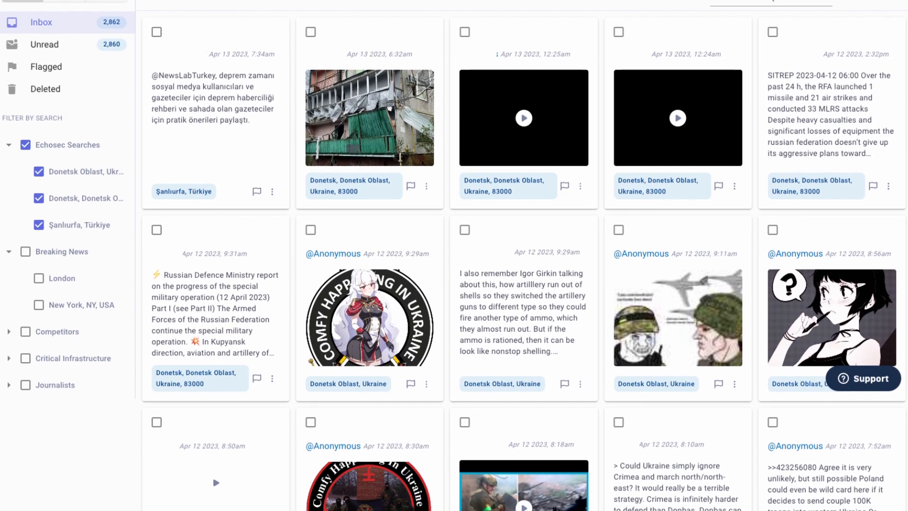
scroll(down, 3)
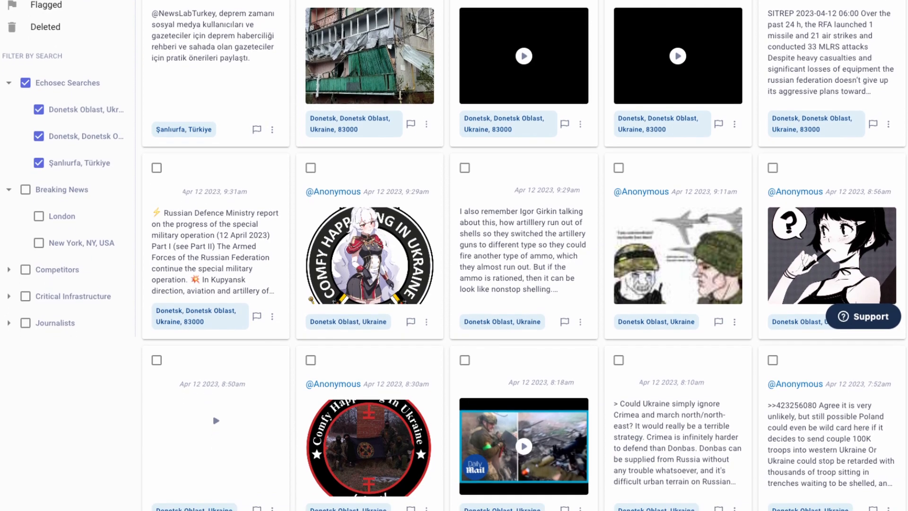